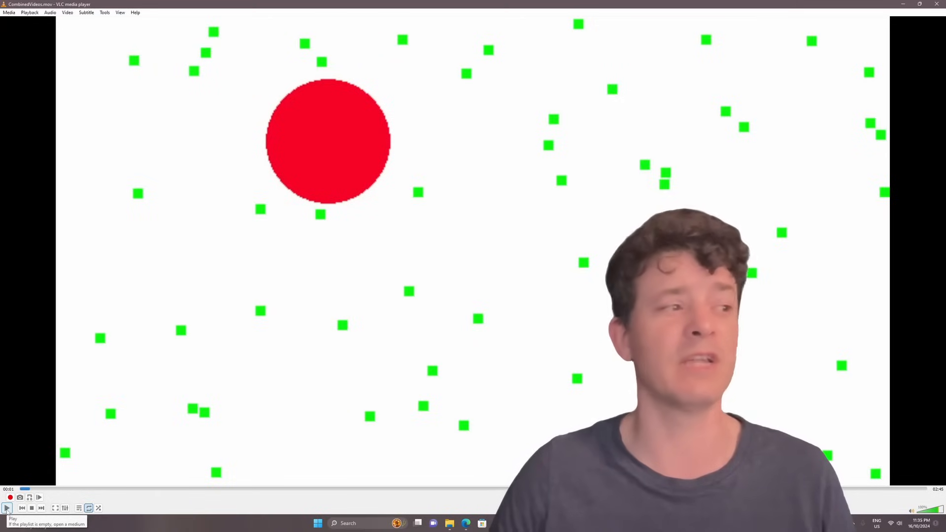
Start playing the compilation into the red-versus-blue creature population run
left_click(6, 508)
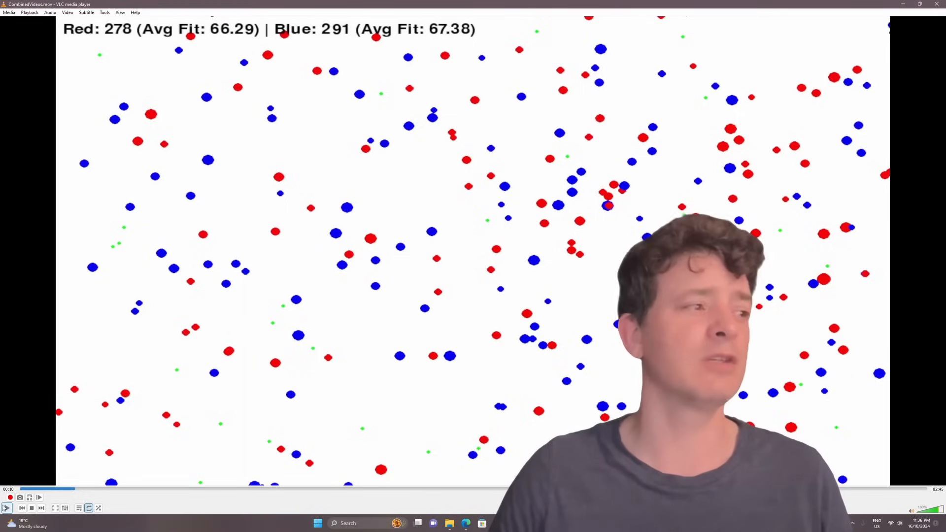
mouse_move(7, 508)
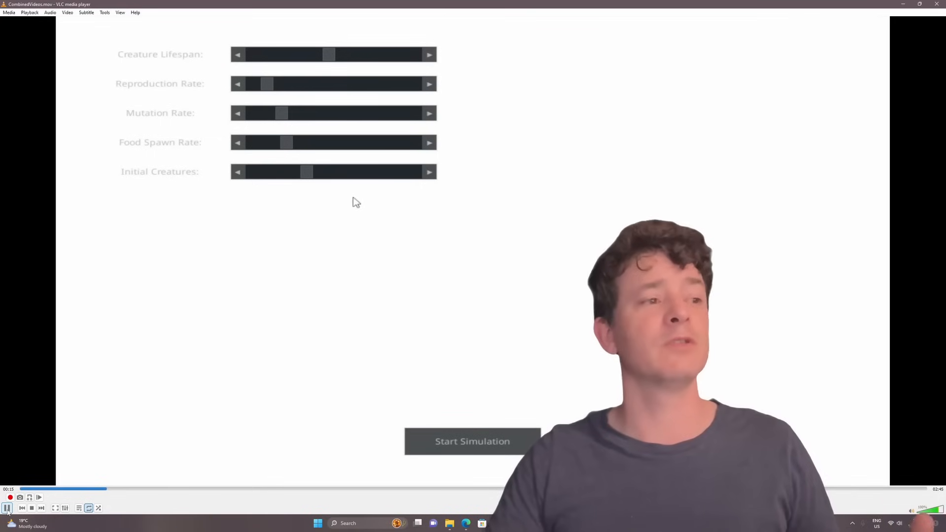
left_click(472, 442)
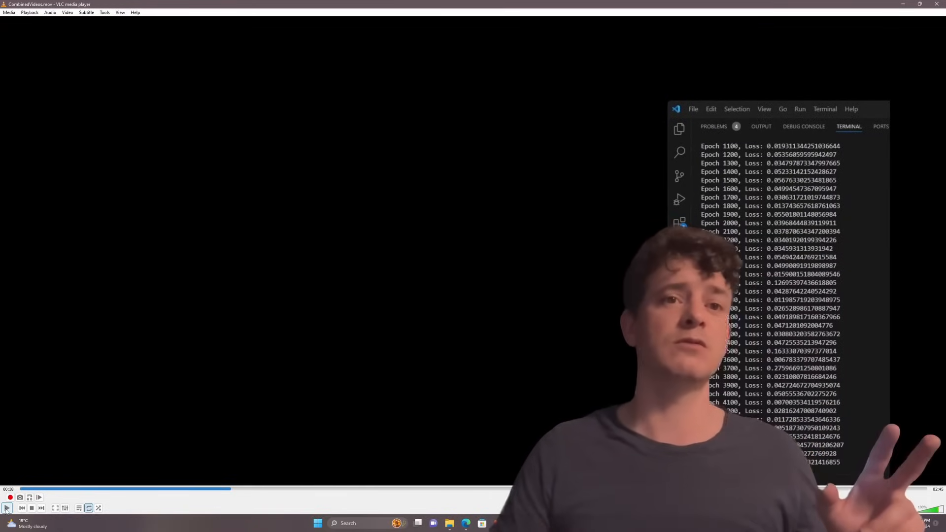
Resume playback until the ants-versus-termites ecosystem with food, plants and weather counts appears
left_click(7, 507)
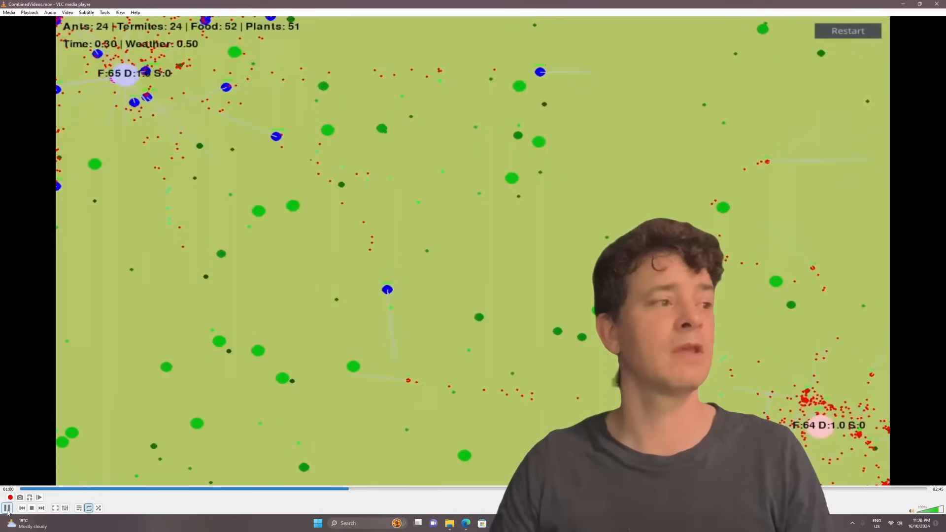
Pause, resume and toggle playback on the ants-versus-termites run as speed, vision and attack stats update
left_click(7, 507)
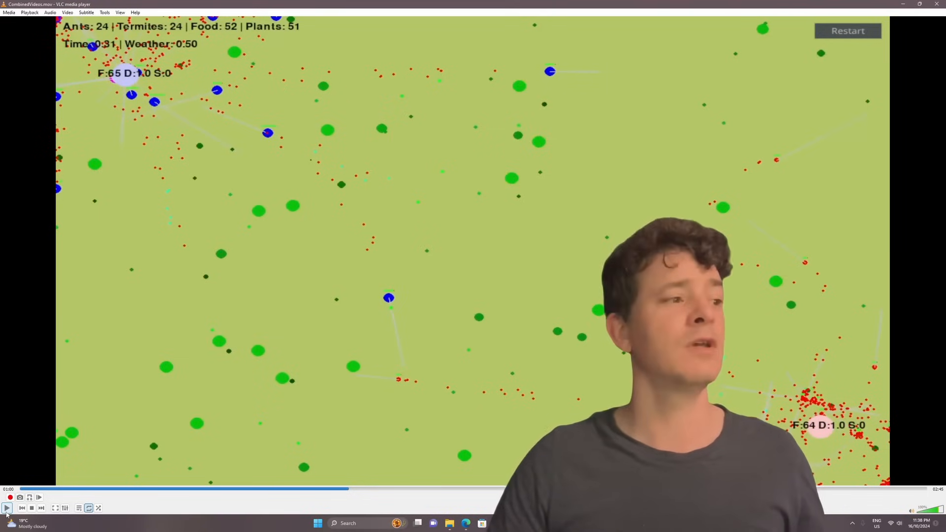
left_click(6, 509)
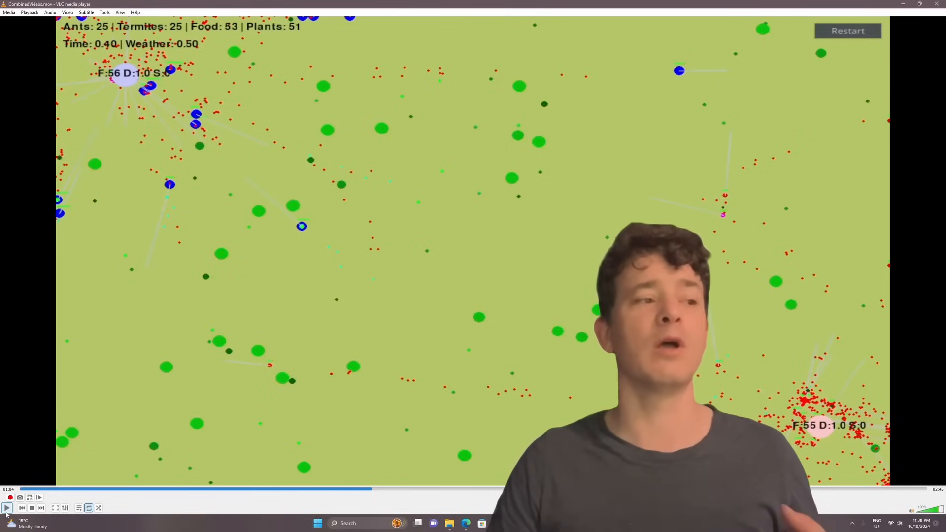
left_click(6, 507)
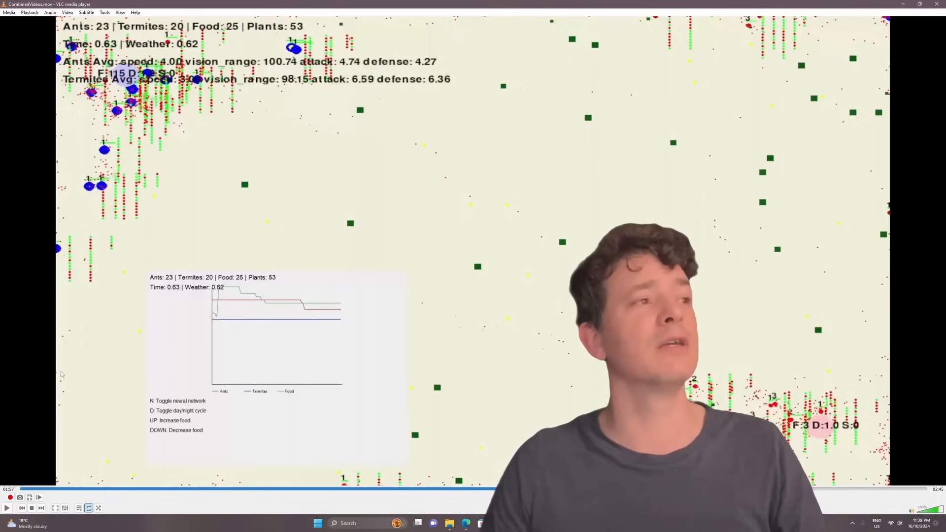
mouse_move(109, 349)
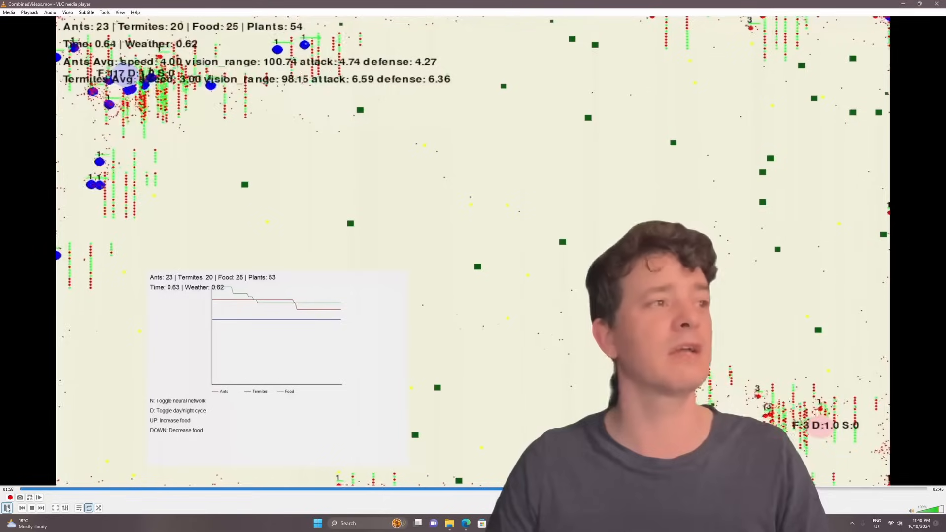
Let the ant and termite run play briefly past 1:57 until the plant count reaches 54
left_click(6, 508)
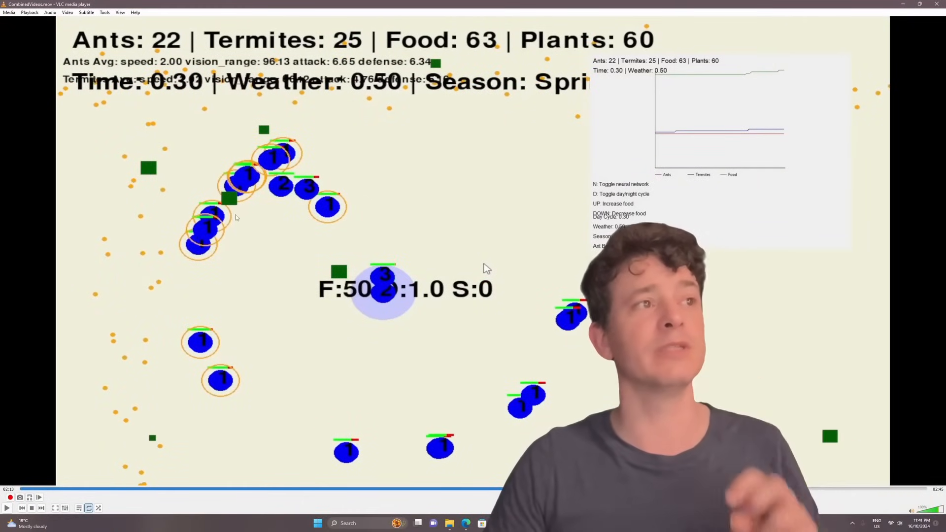
mouse_move(231, 251)
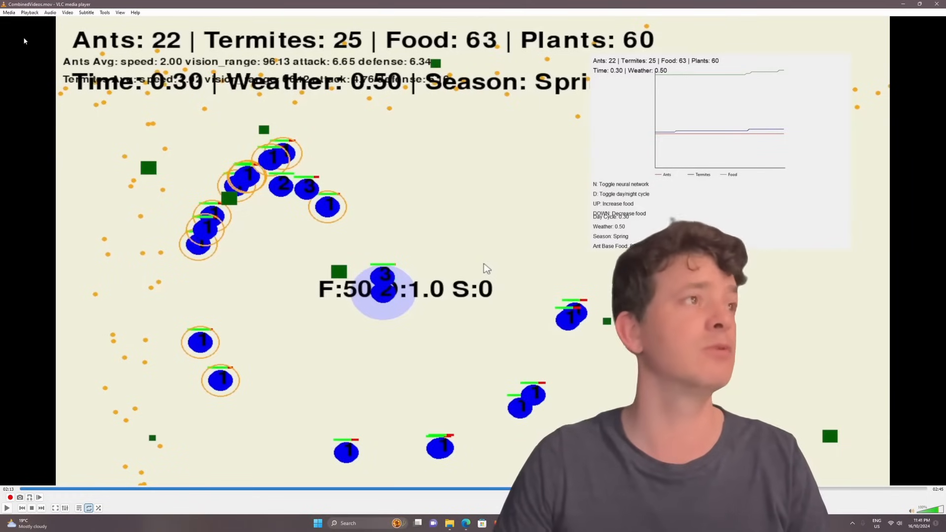
mouse_move(169, 202)
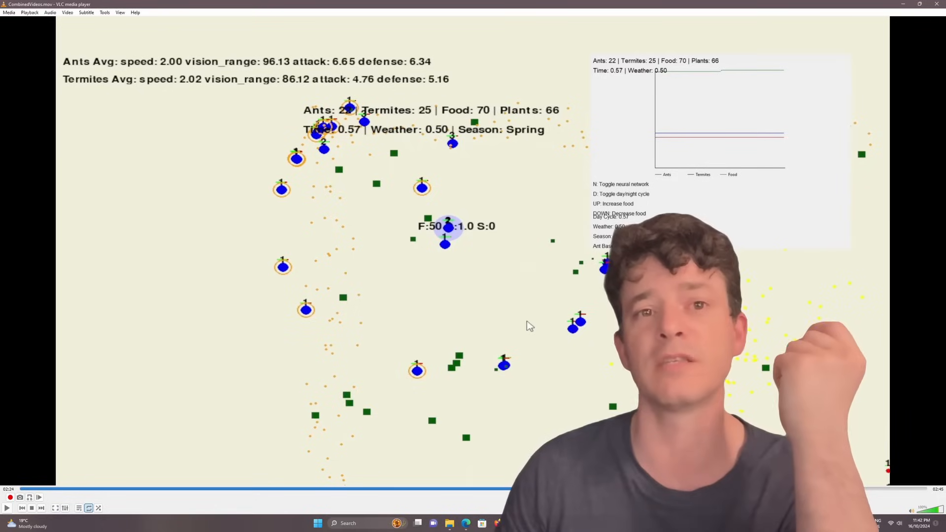
mouse_move(554, 259)
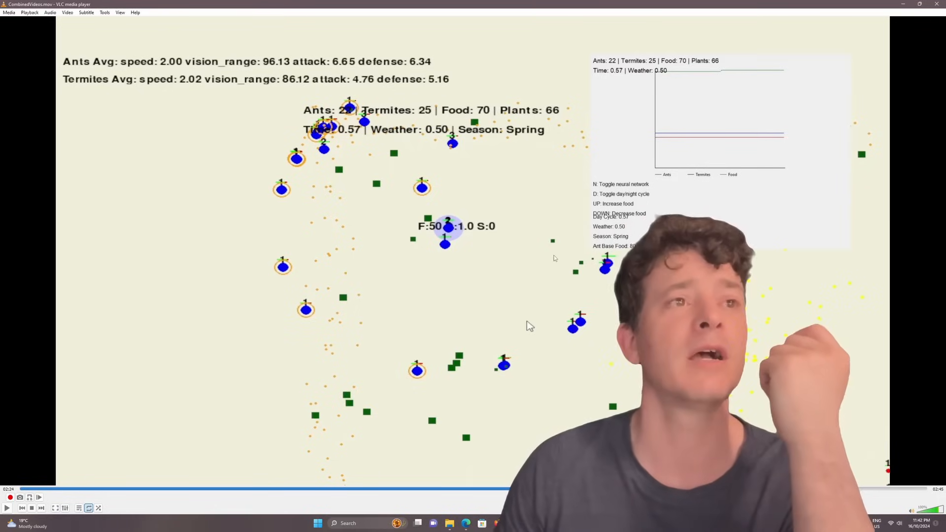